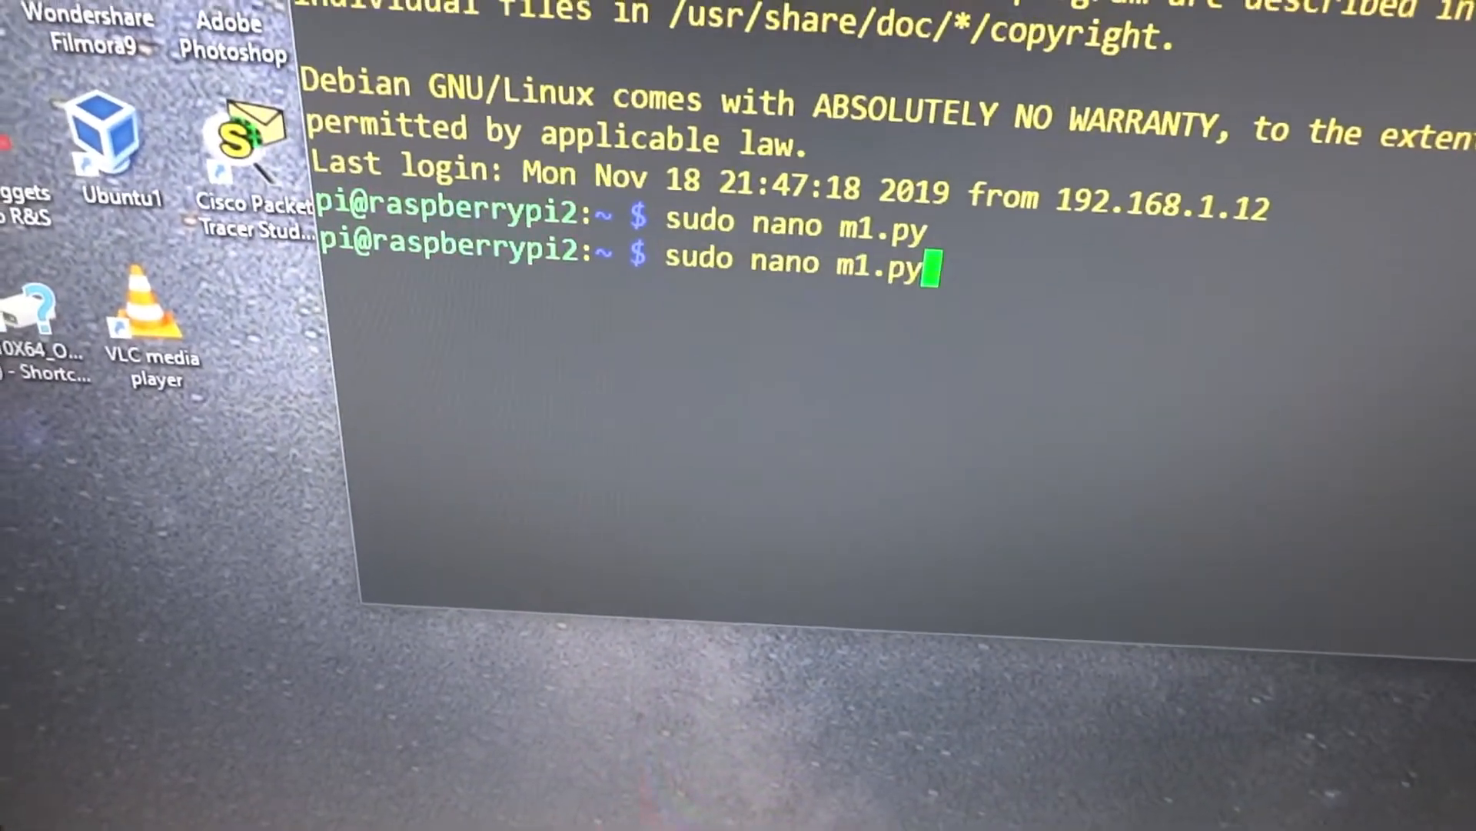
pyautogui.write('sudo python3 m1.py')
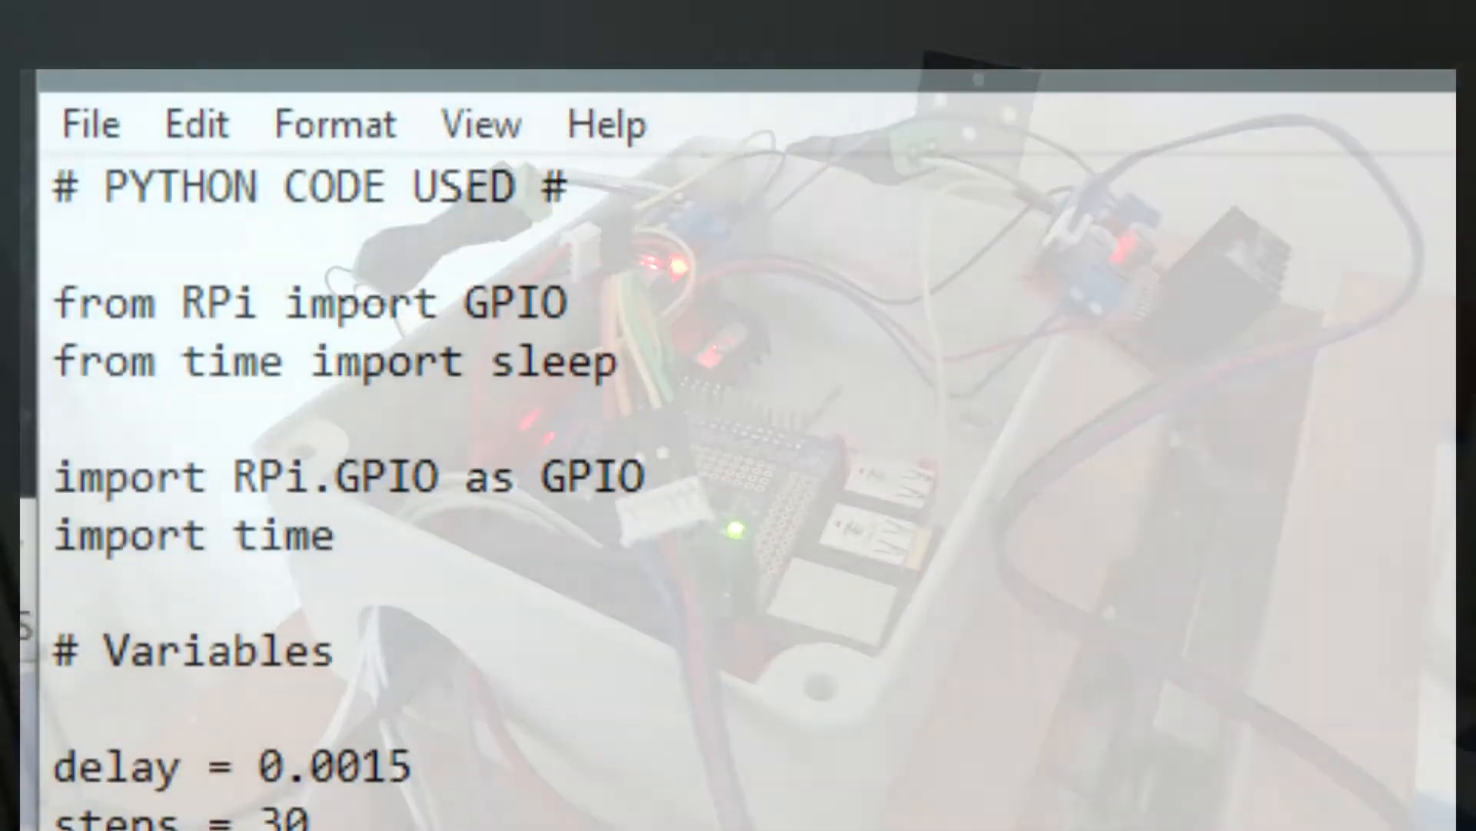
pyautogui.scroll(-3)
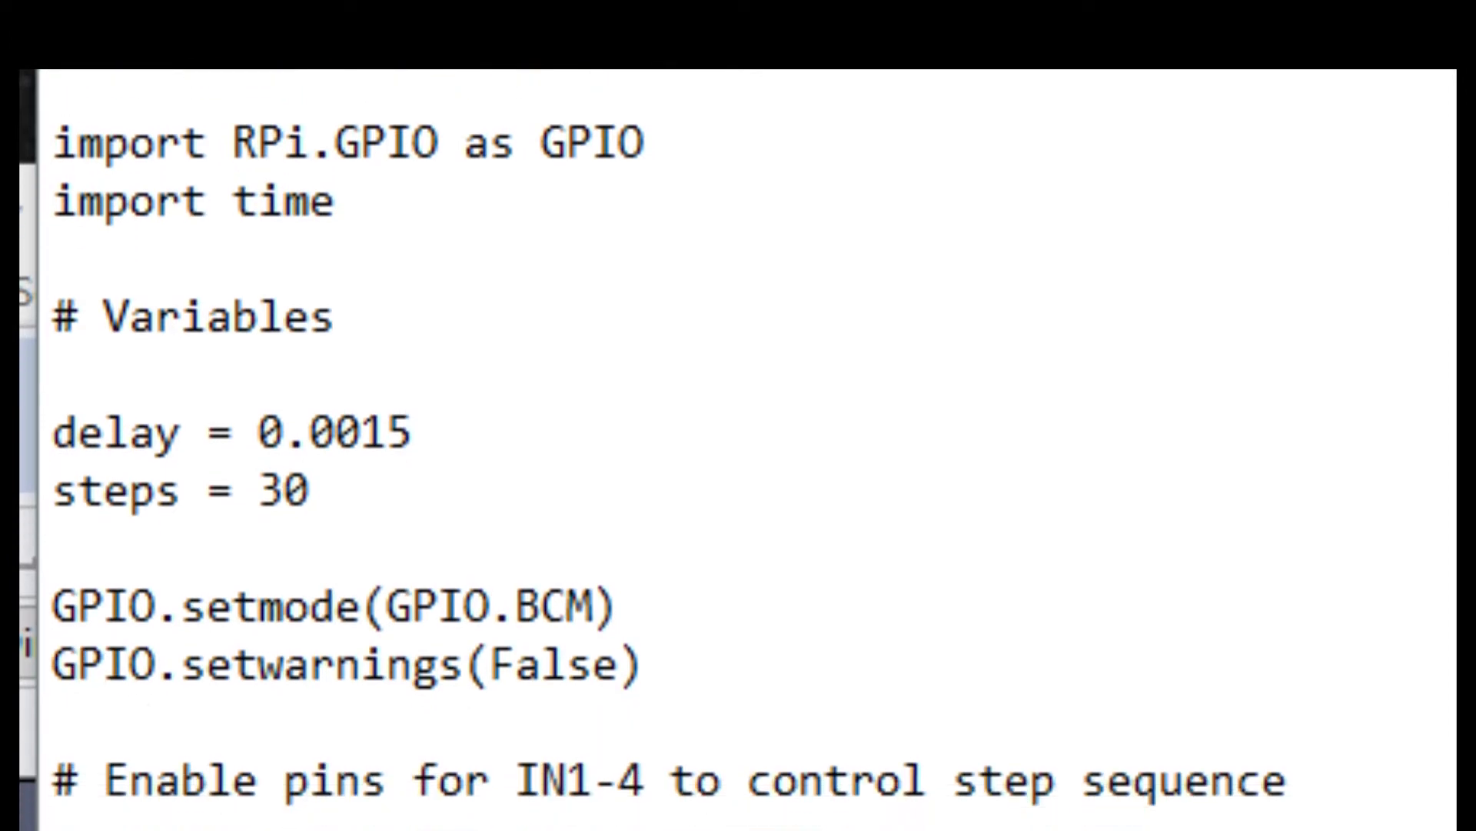
pyautogui.scroll(-3)
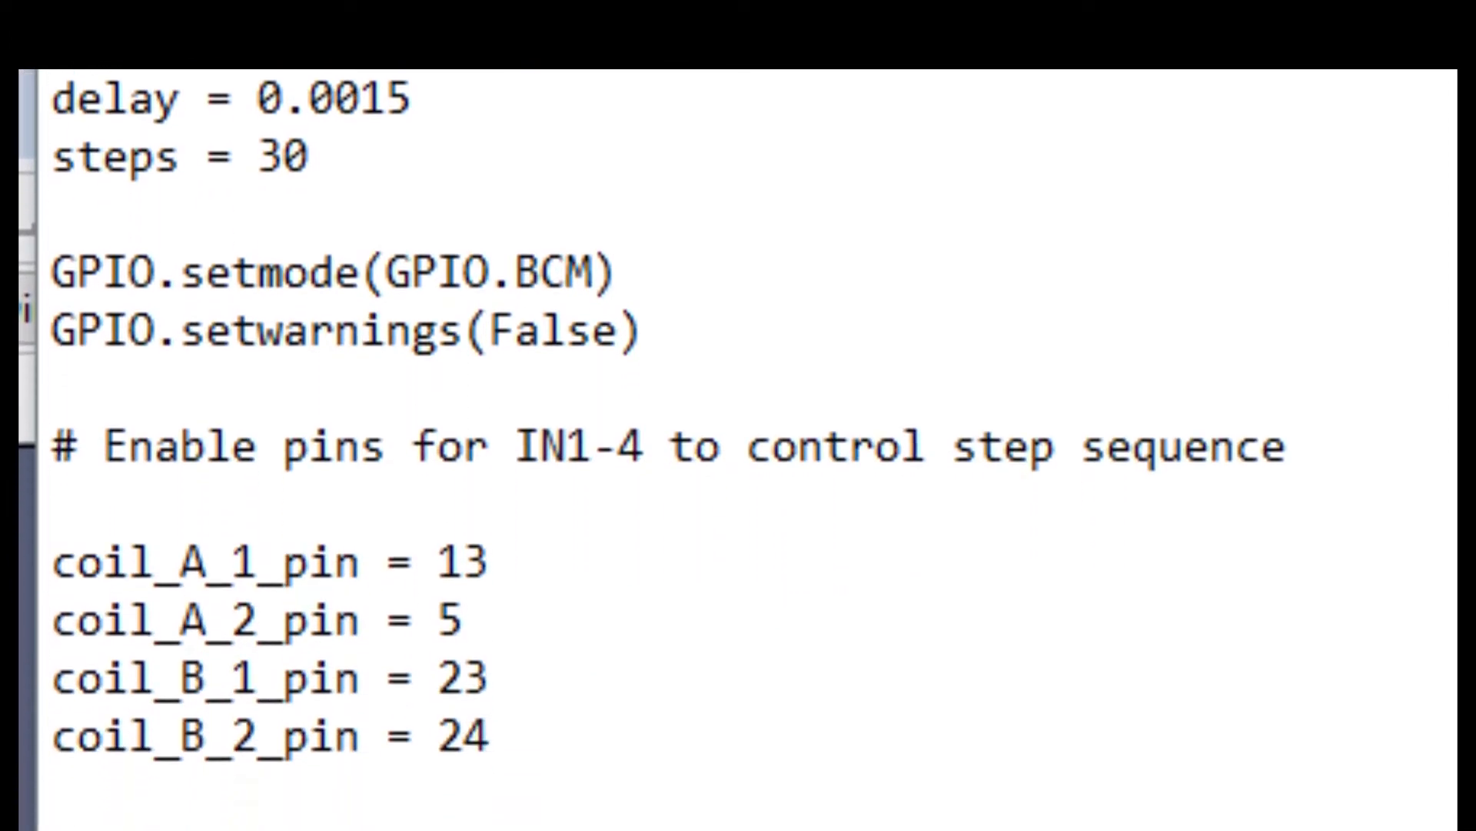
pyautogui.scroll(-3)
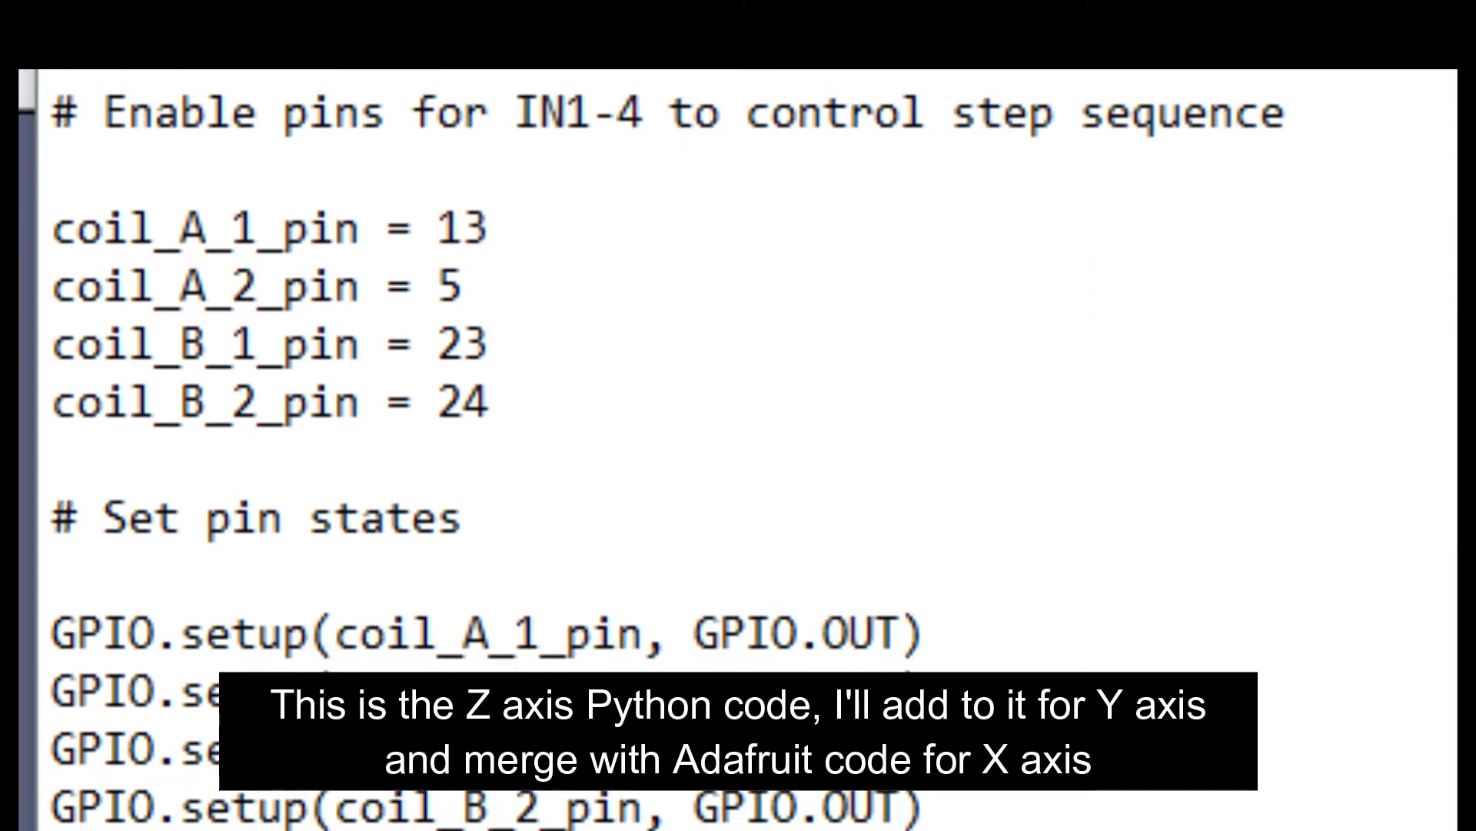
pyautogui.scroll(-3)
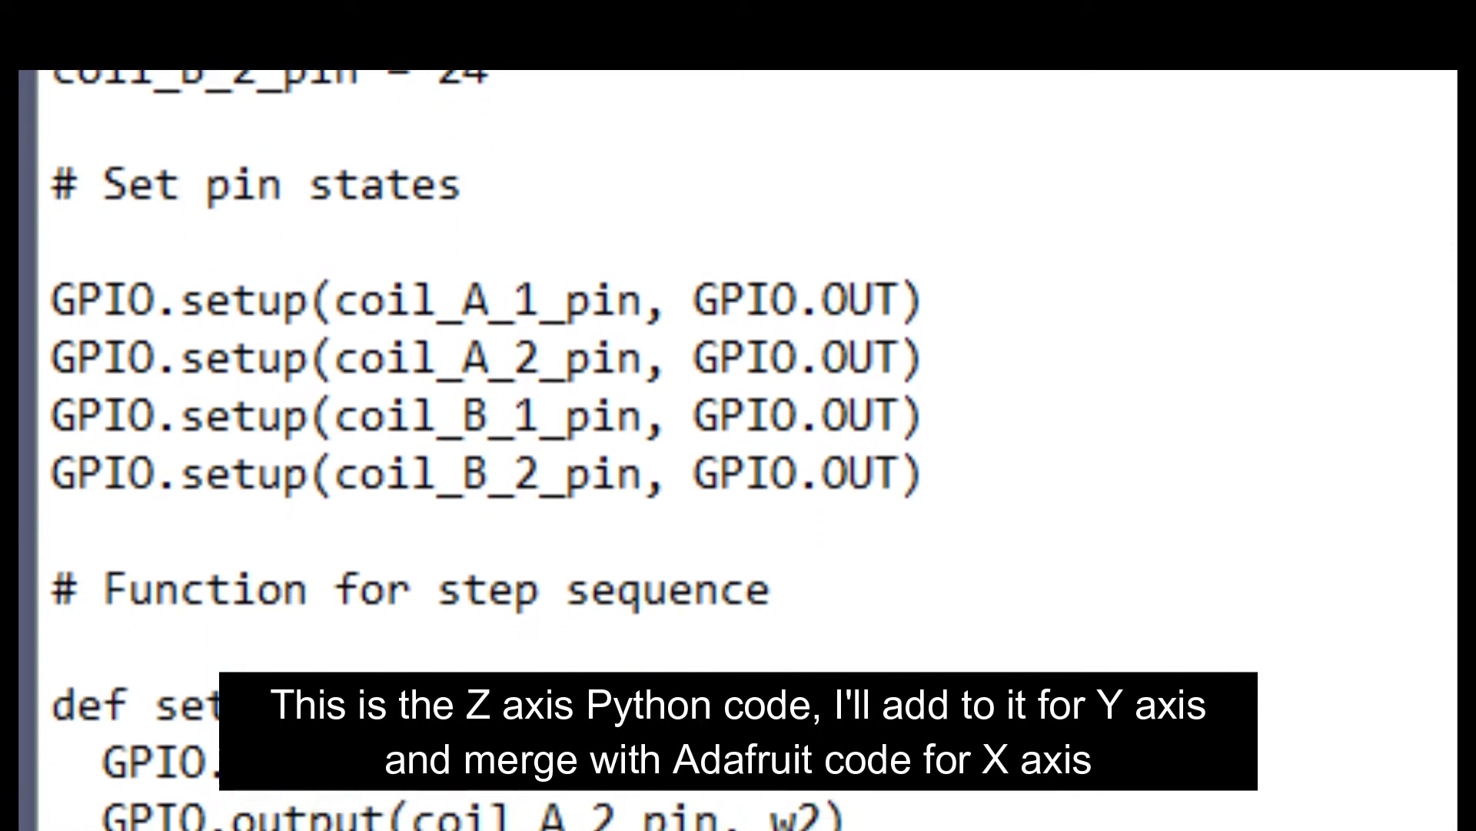
pyautogui.scroll(-3)
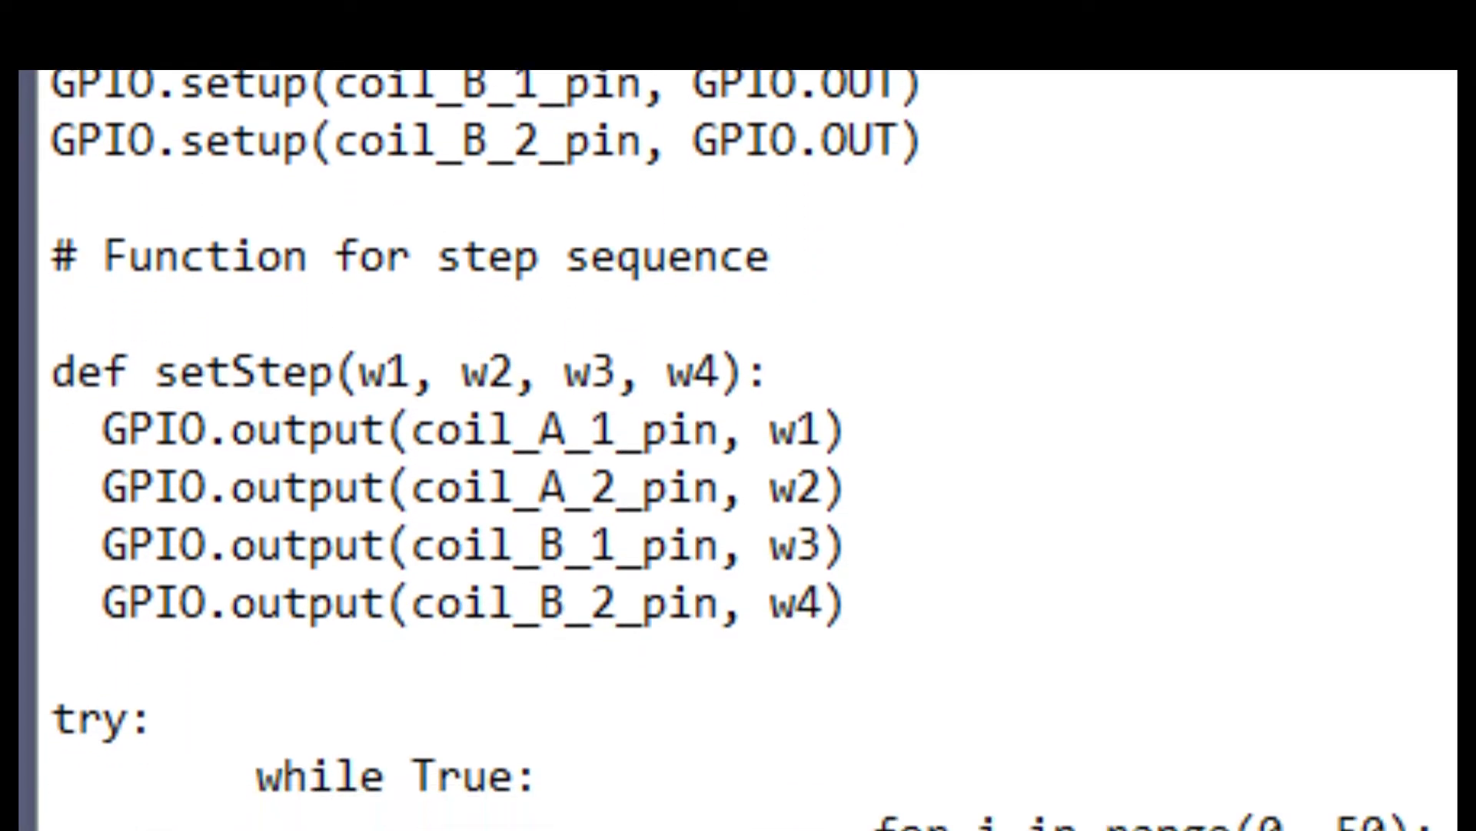
pyautogui.scroll(-3)
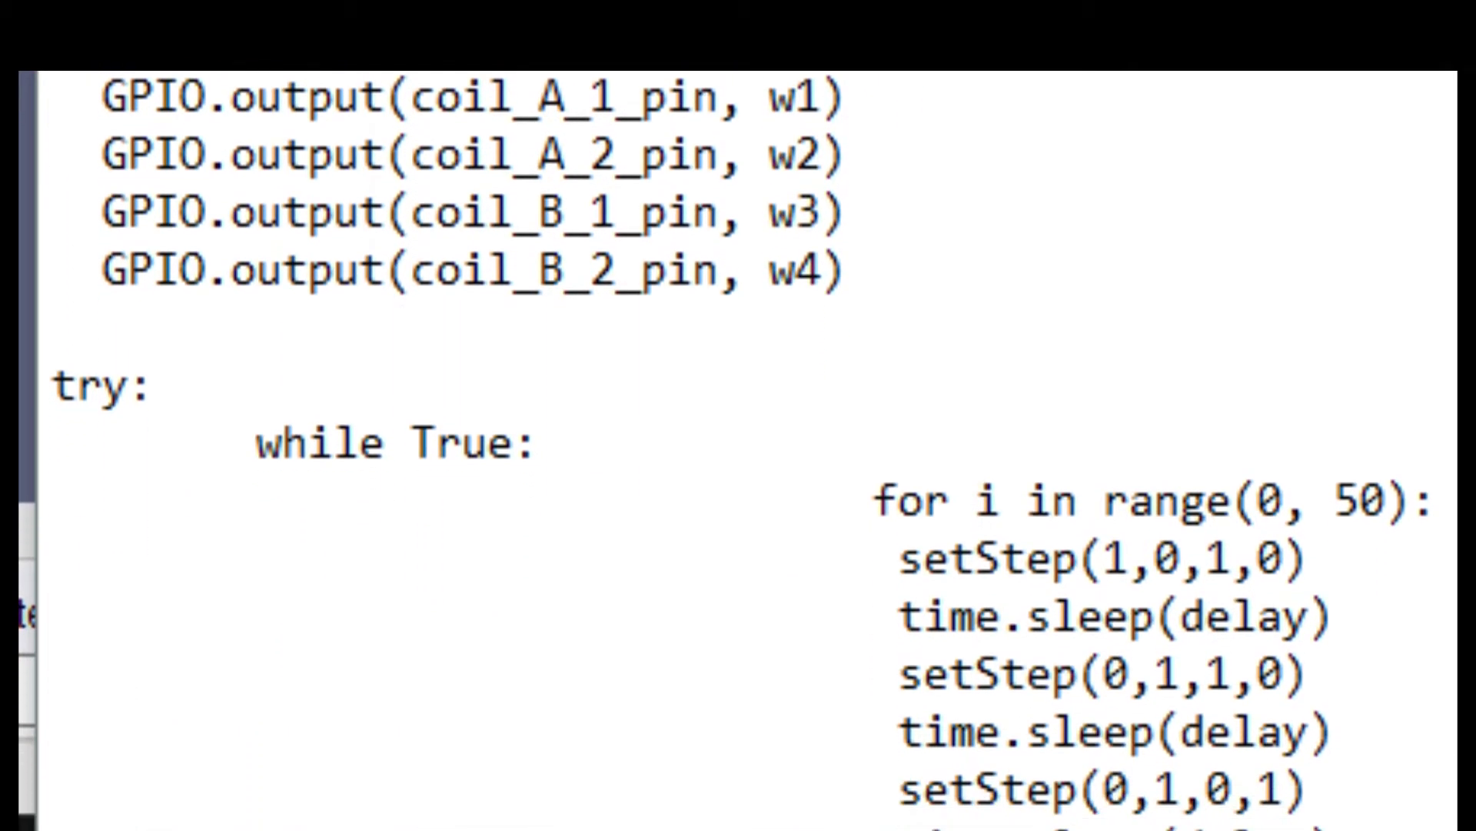
pyautogui.scroll(-3)
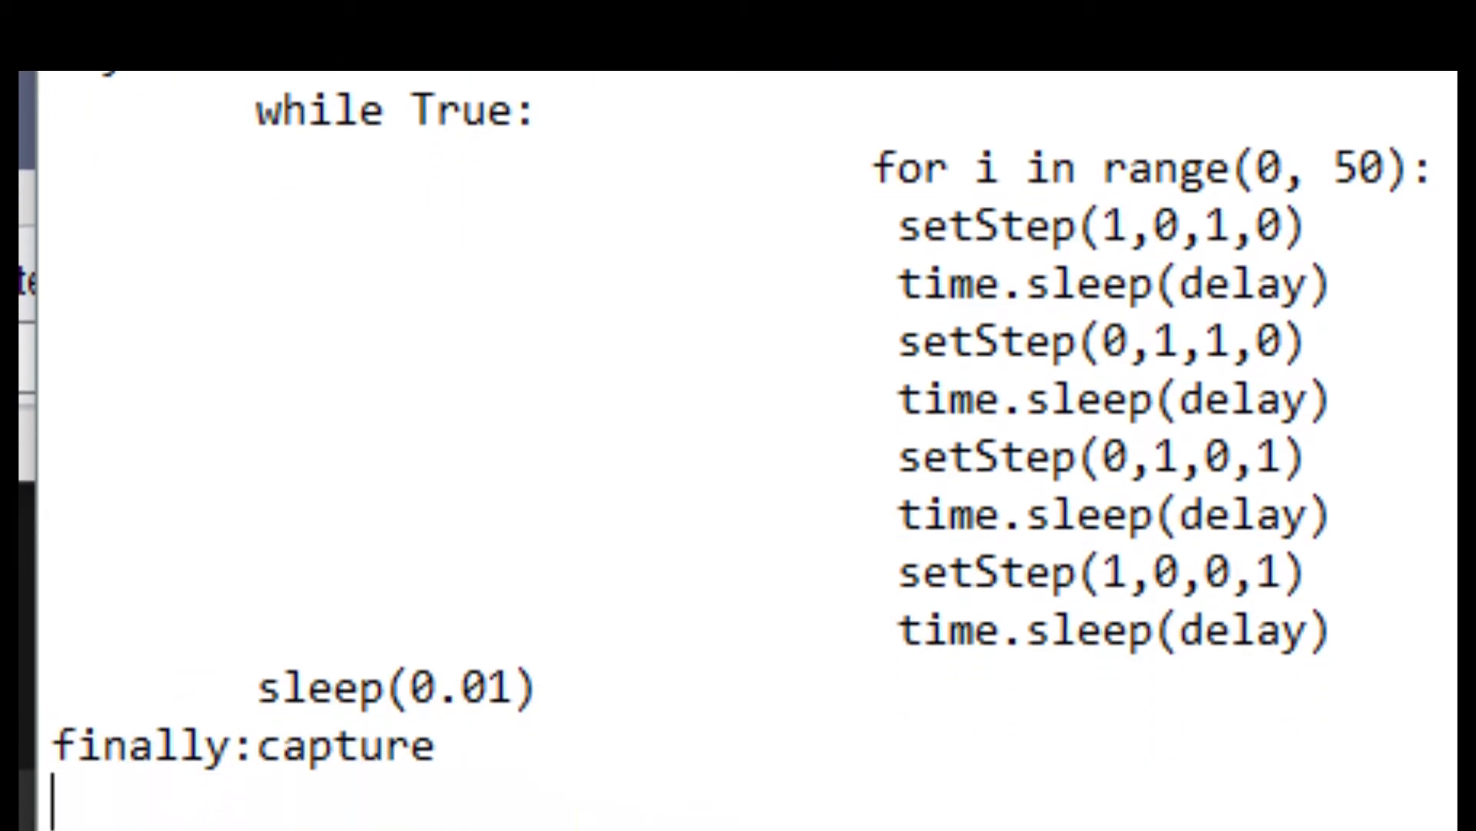